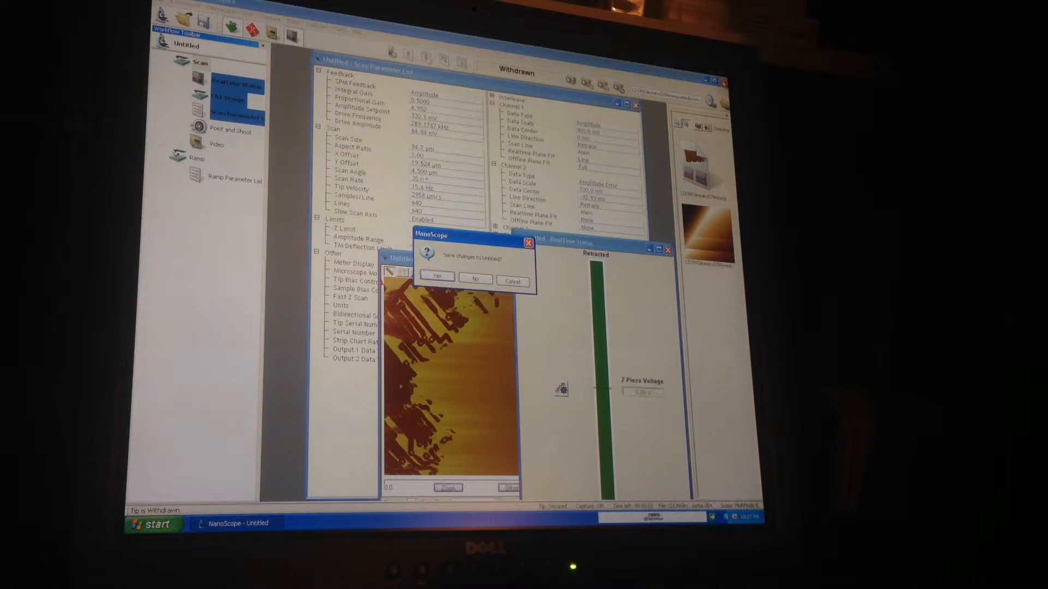
- Dismiss the 'Save changes to Untitled?' prompt so NanoScope closes to the desktop
click(475, 278)
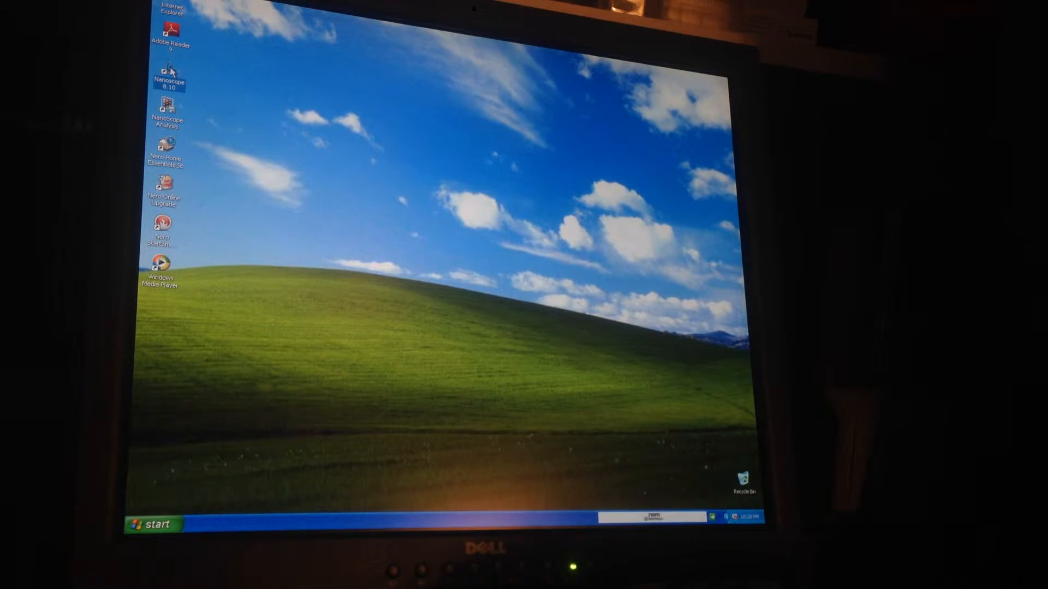
- Relaunch NanoScope and accept the default channel 1 image view for the new experiment
double_click(170, 75)
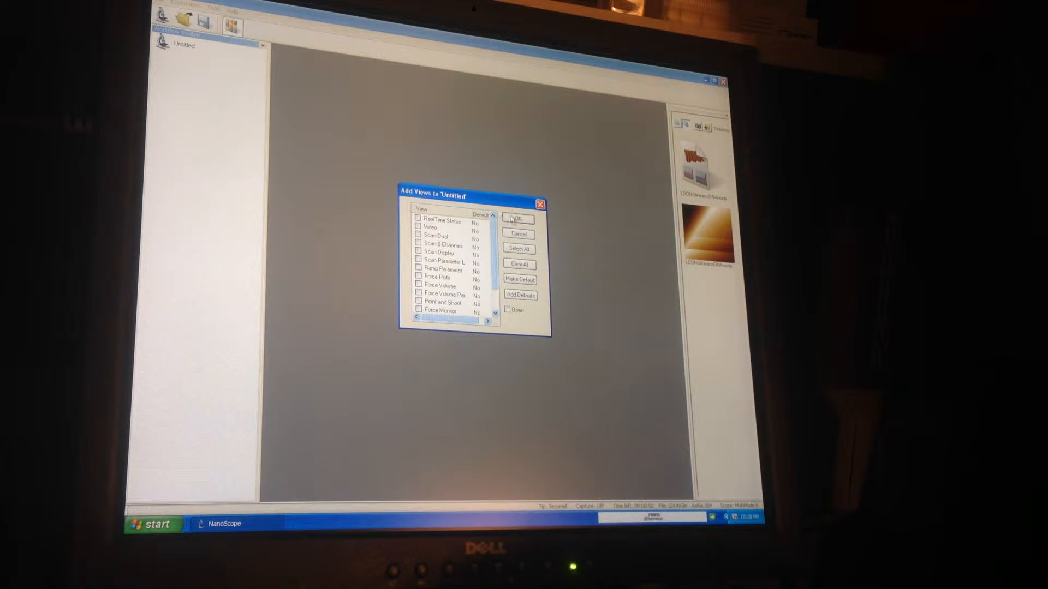
click(517, 218)
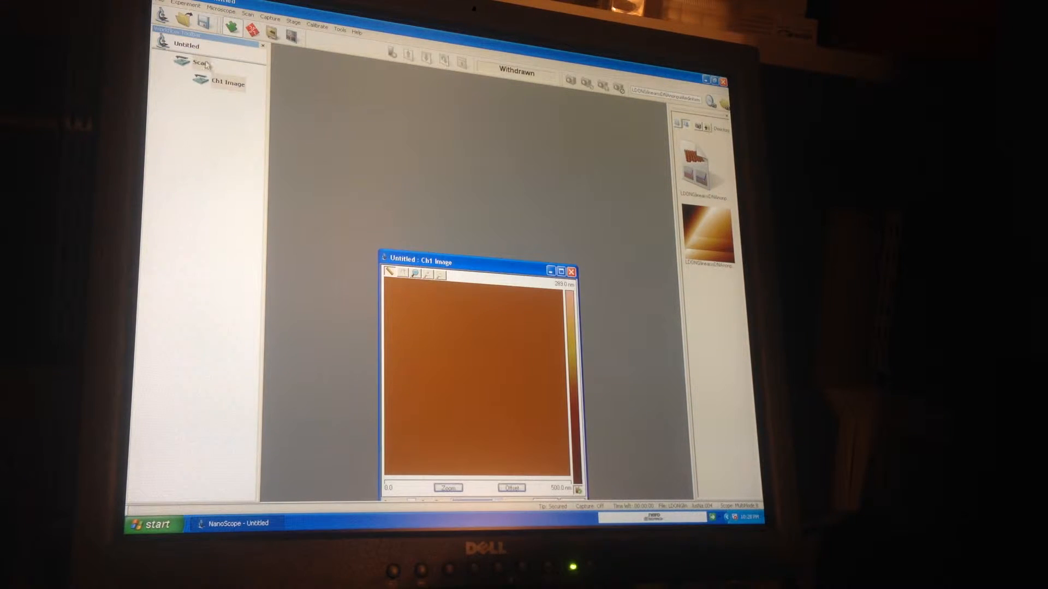
- Add Scan Parameter List and Point and Shoot views under Scan, then start Cantilever Tune
right_click(194, 62)
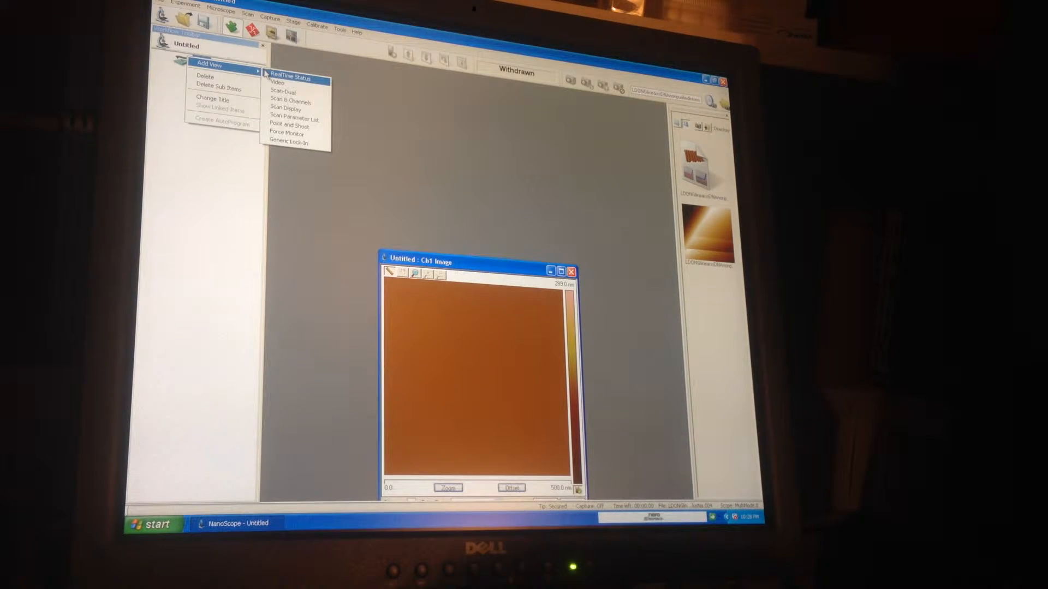
mouse_move(293, 119)
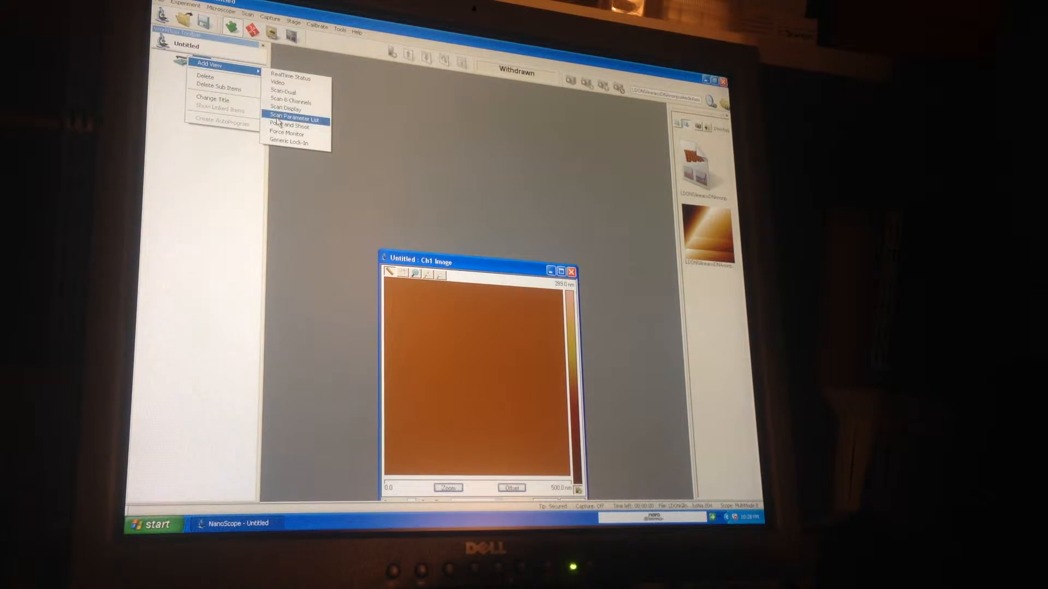
click(292, 119)
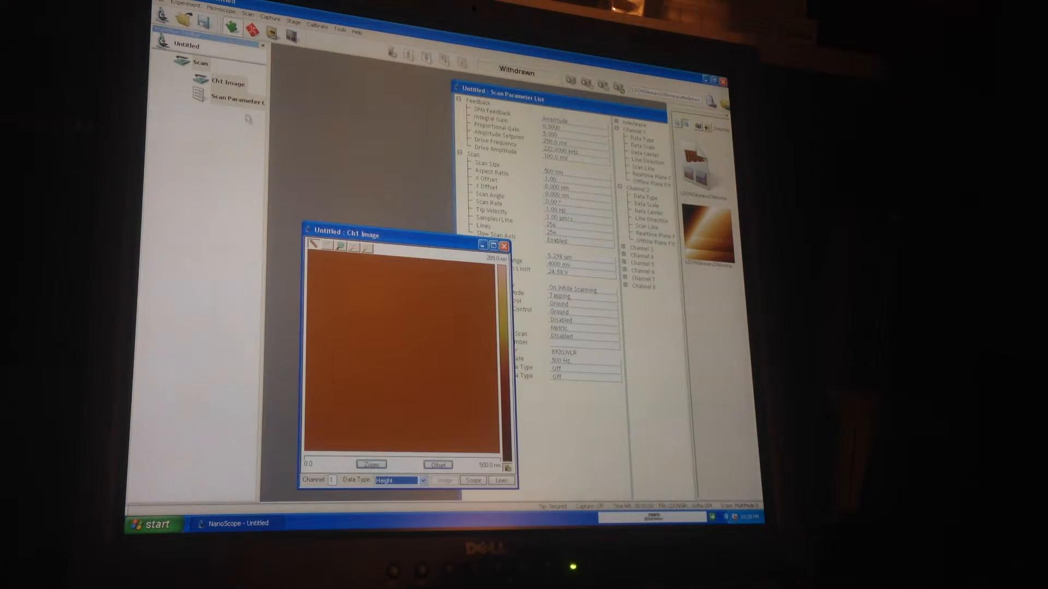
right_click(200, 62)
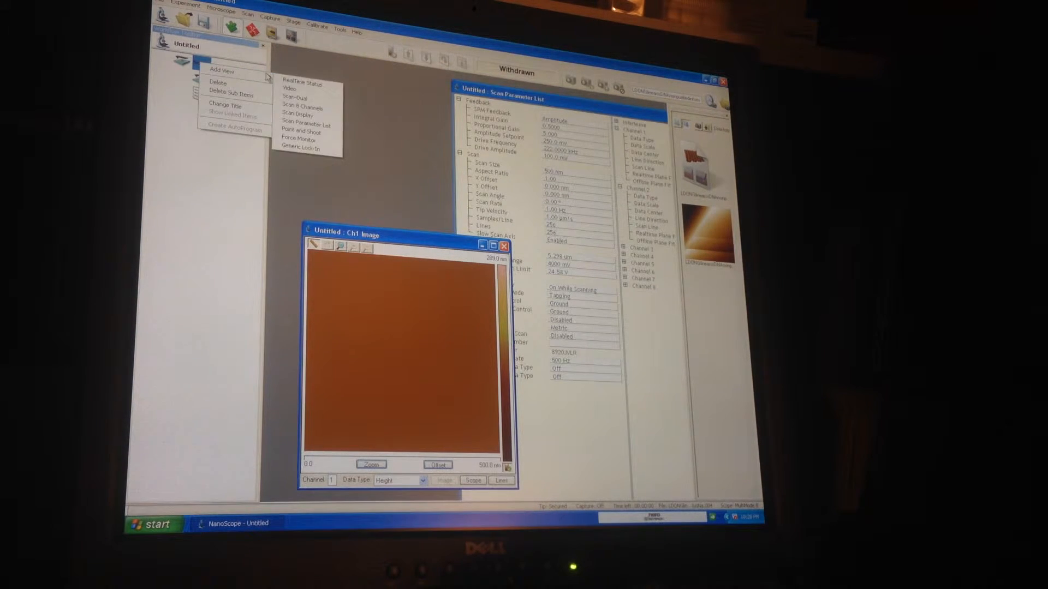
click(300, 131)
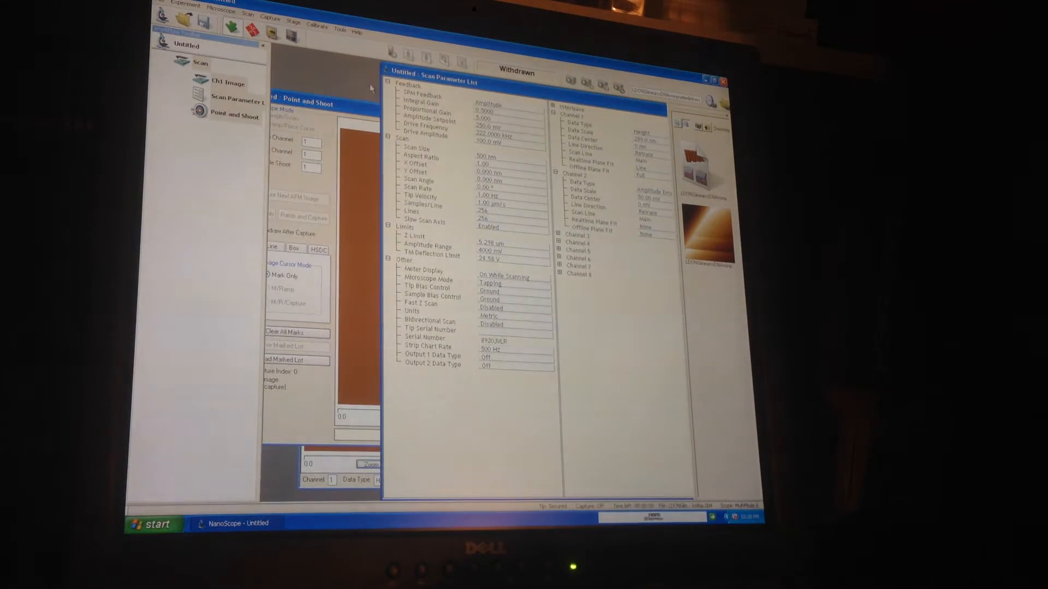
click(221, 12)
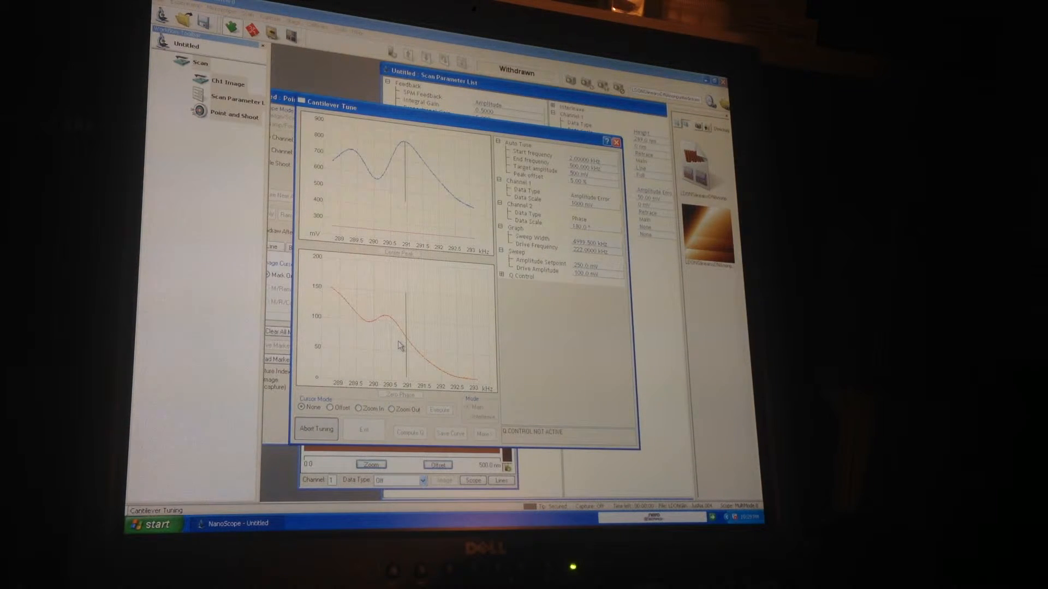
- Auto-tune around the resonance peak to 290.7431 kHz and exit Cantilever Tune
click(316, 429)
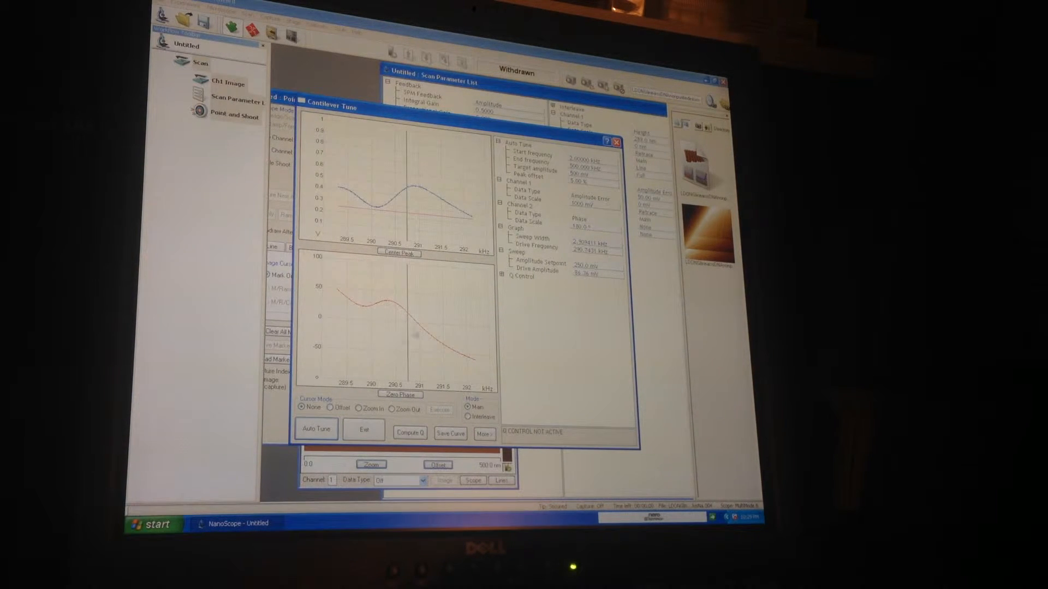
click(363, 429)
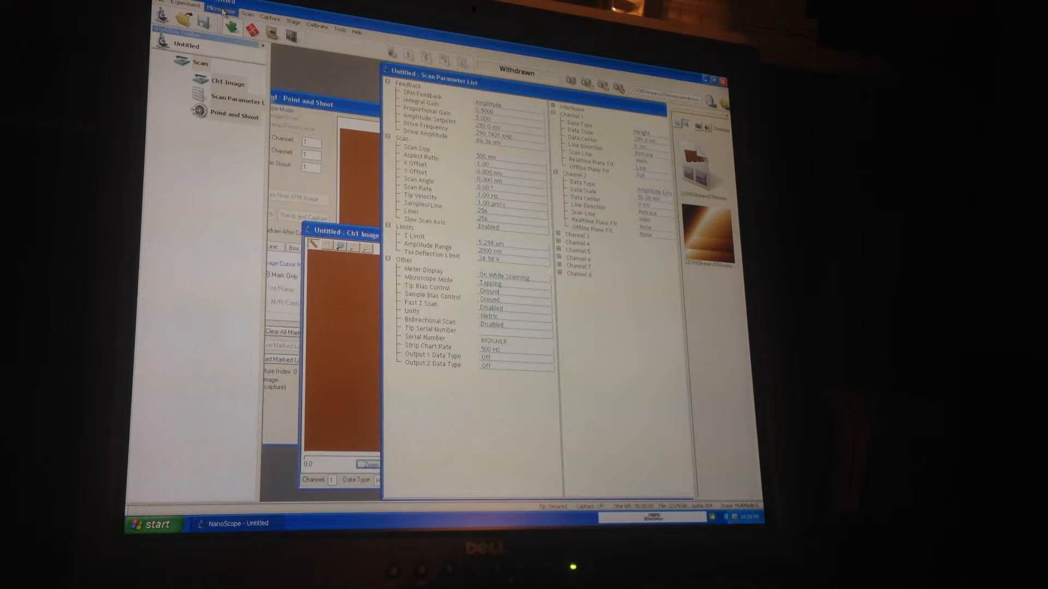
- Engage the tip via Microscope > Engage and let the 100 µm amplitude scan run
click(230, 26)
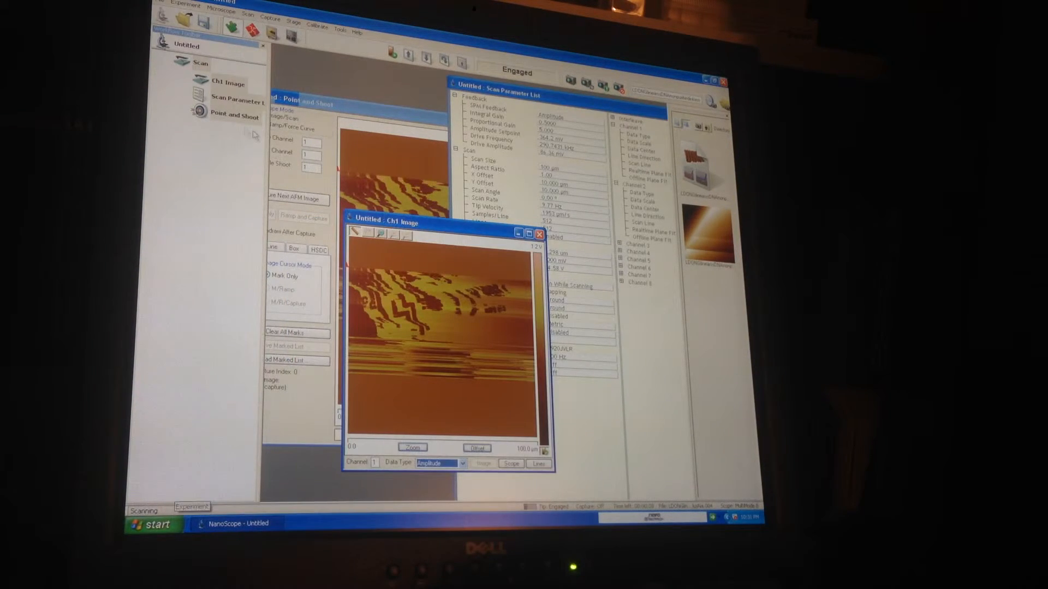
- Bring the Point and Shoot view forward and mark a point on the live amplitude image
right_click(199, 63)
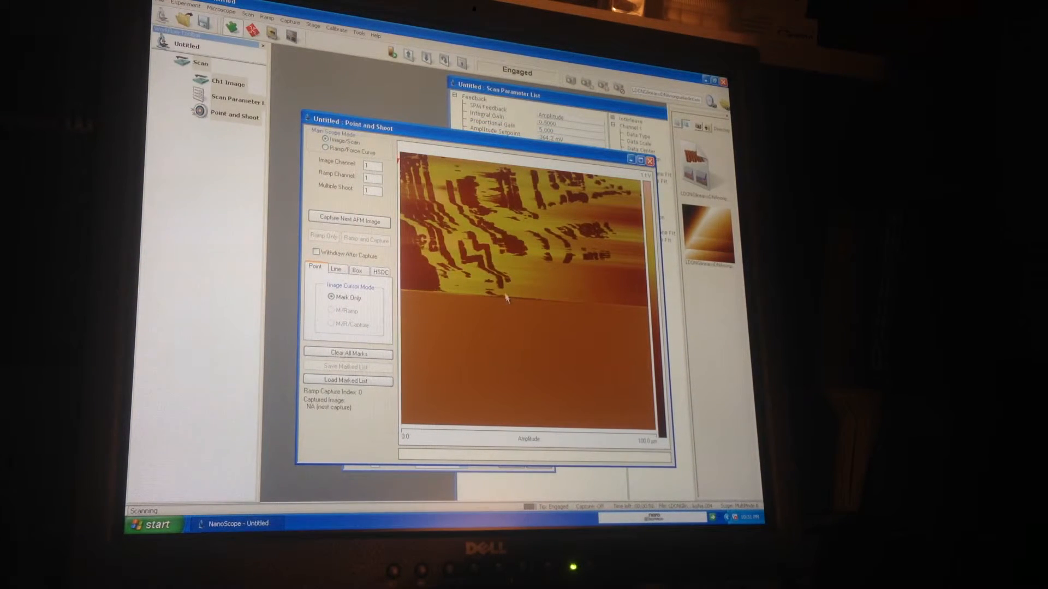
right_click(506, 298)
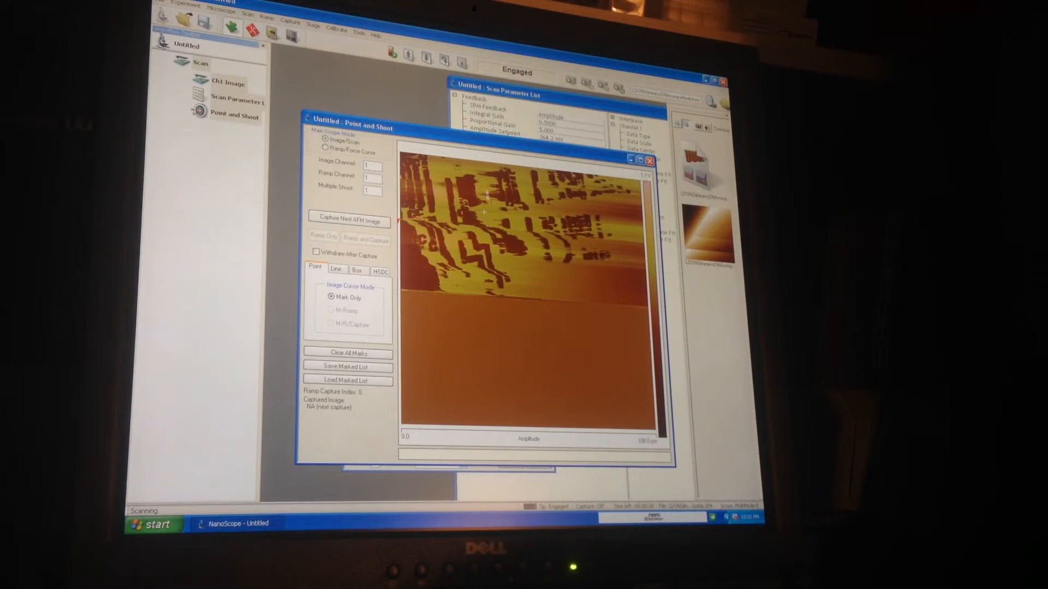
click(220, 17)
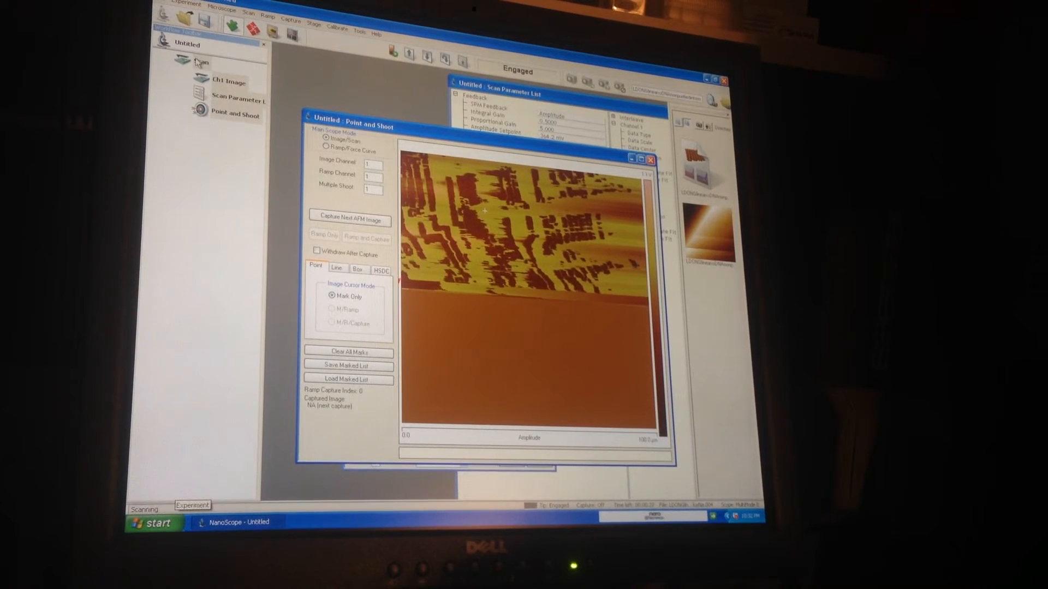
right_click(199, 62)
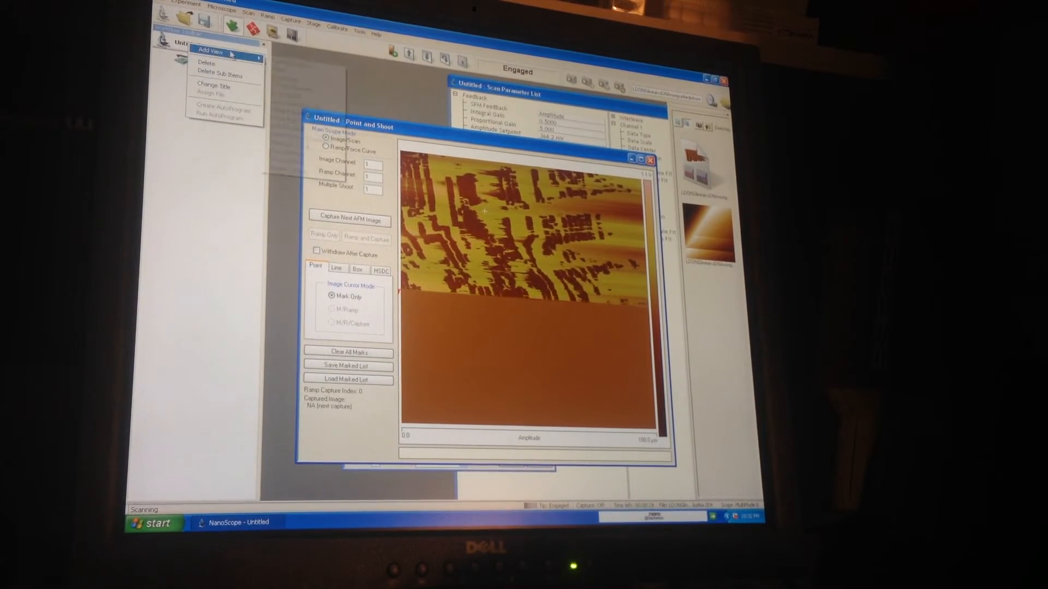
- Add another Scan Parameter List view from the experiment's Add View menu
click(210, 53)
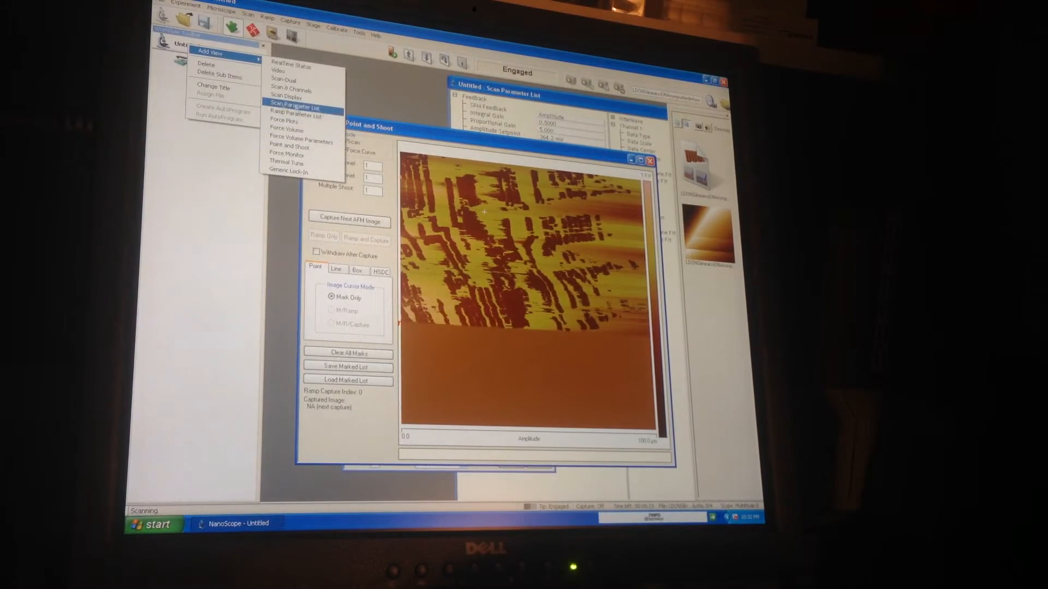
click(295, 107)
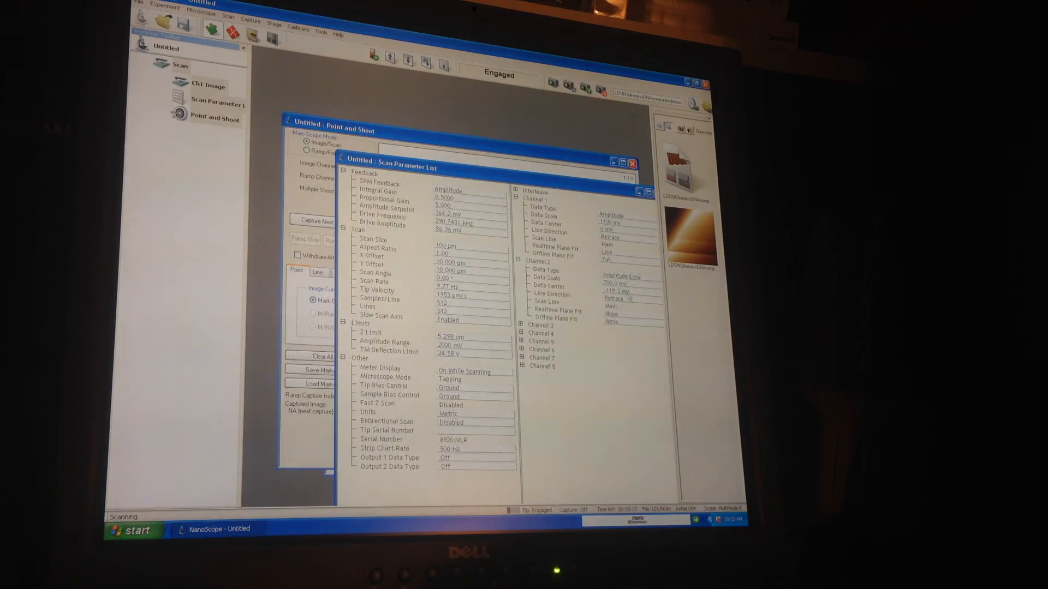
- Focus the Point and Shoot image, then open the Channel 1 Data Type choices
click(611, 215)
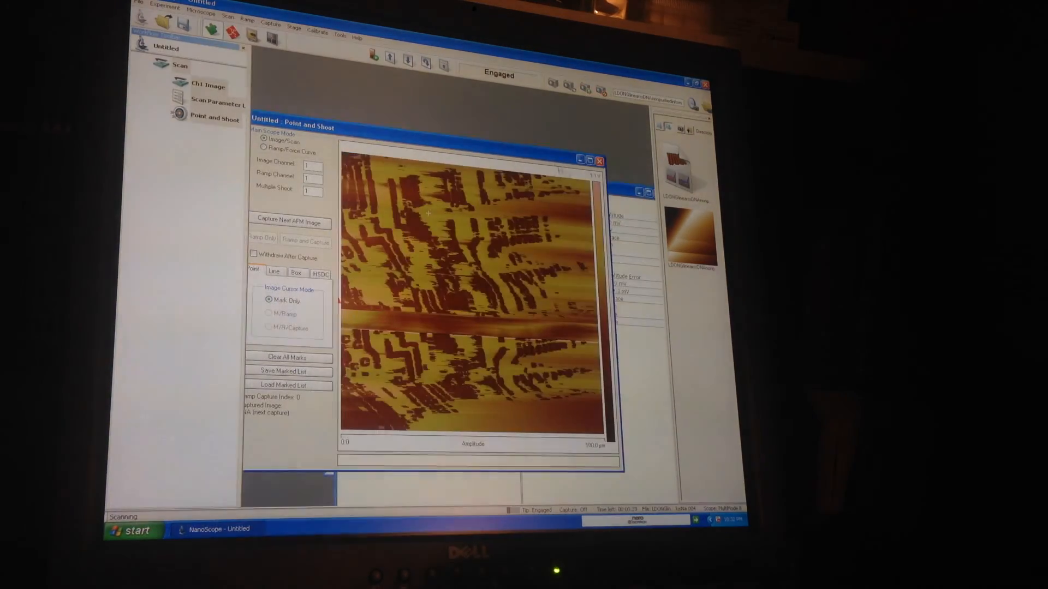
click(217, 105)
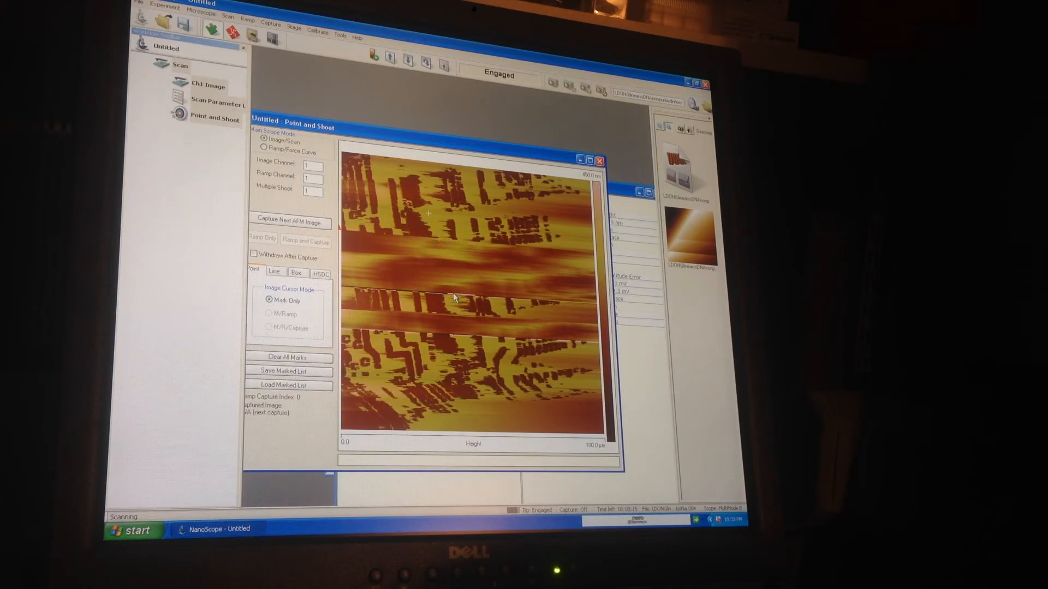
click(218, 105)
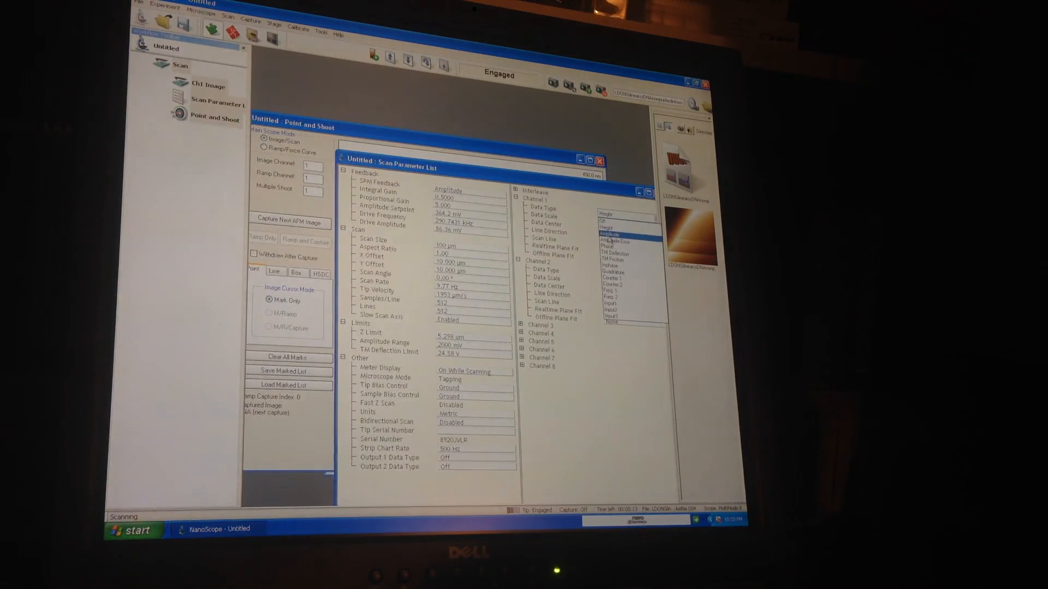